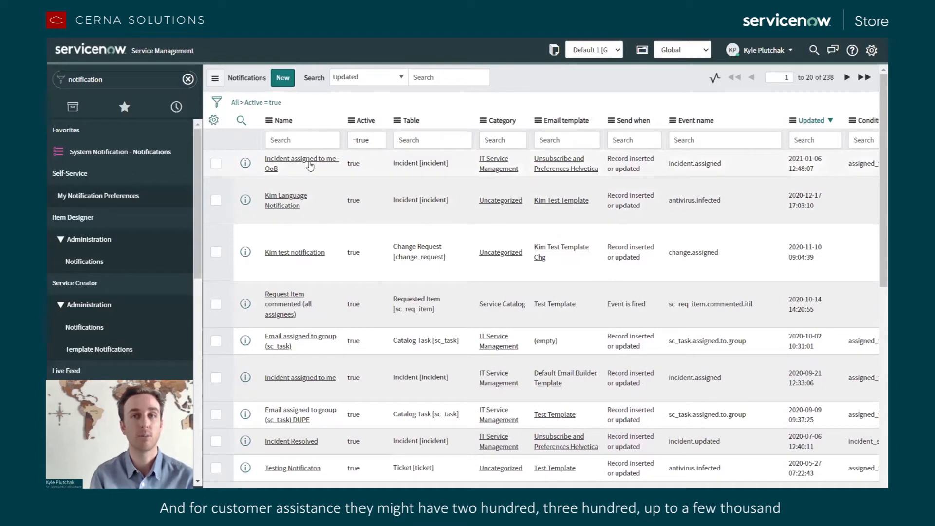
Step: Open the 'Incident assigned to me - OoB' notification record from the Notifications list
click(302, 163)
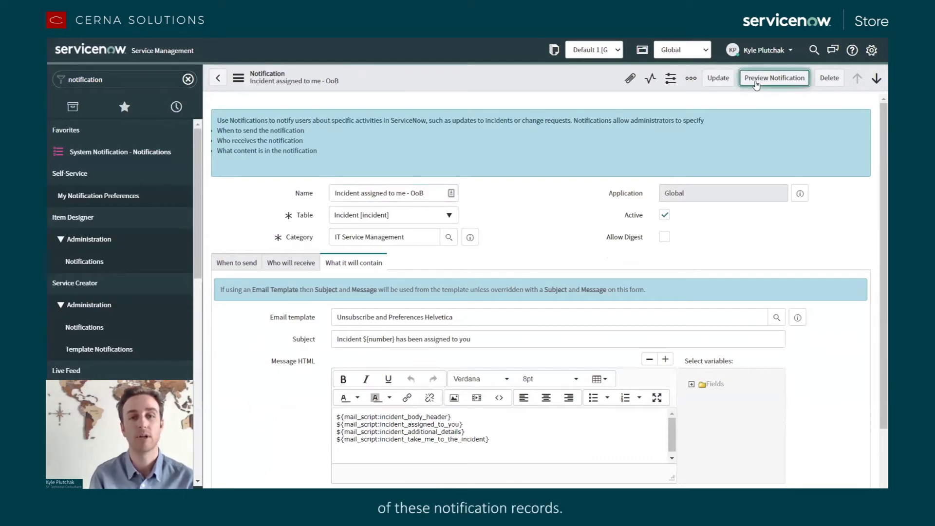
Step: Preview the notification to see the rendered email for incident INC0000060
click(774, 78)
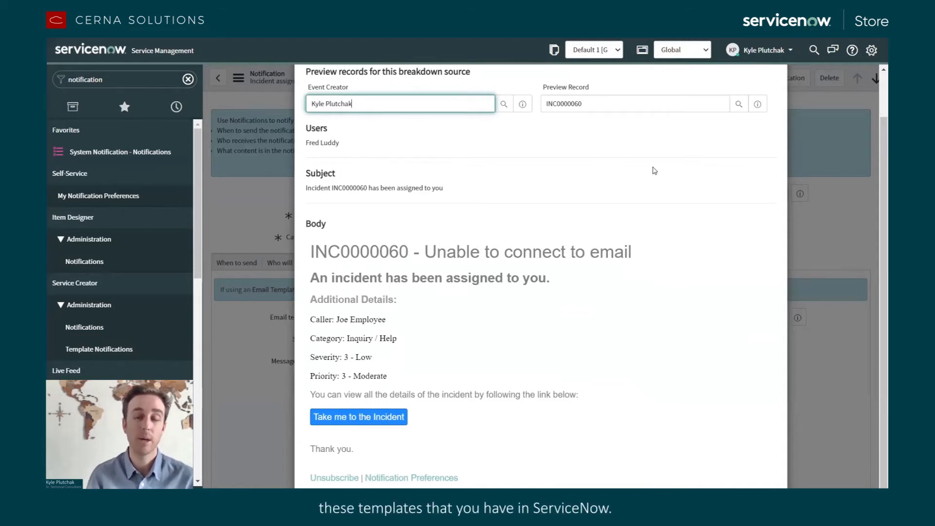
mouse_move(745, 474)
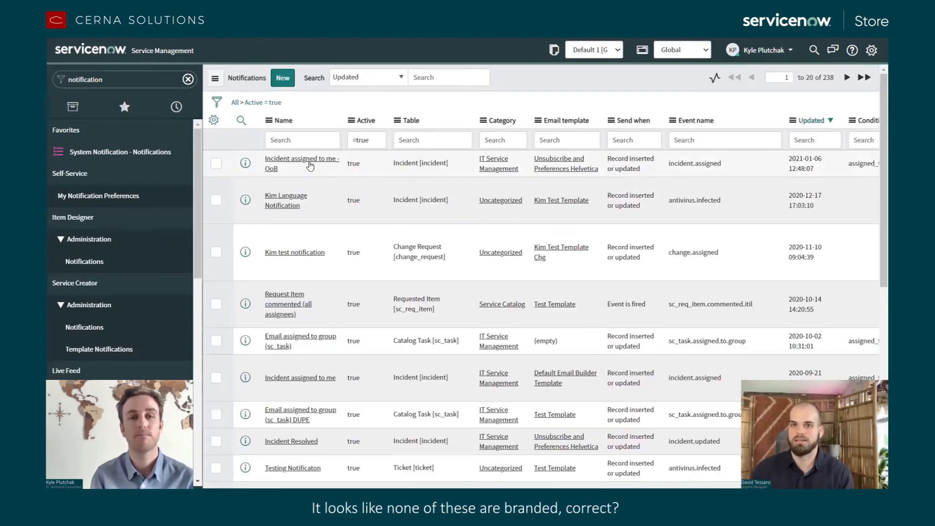
Step: Scroll down to reach the 'My Test Content Record: Incident assigned to me' Email Builder record
scroll(down, 3)
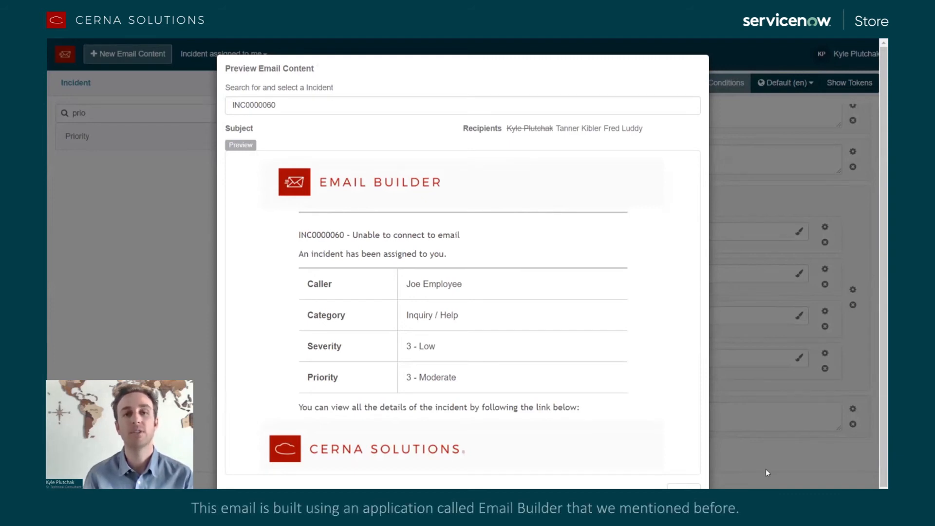
mouse_move(757, 385)
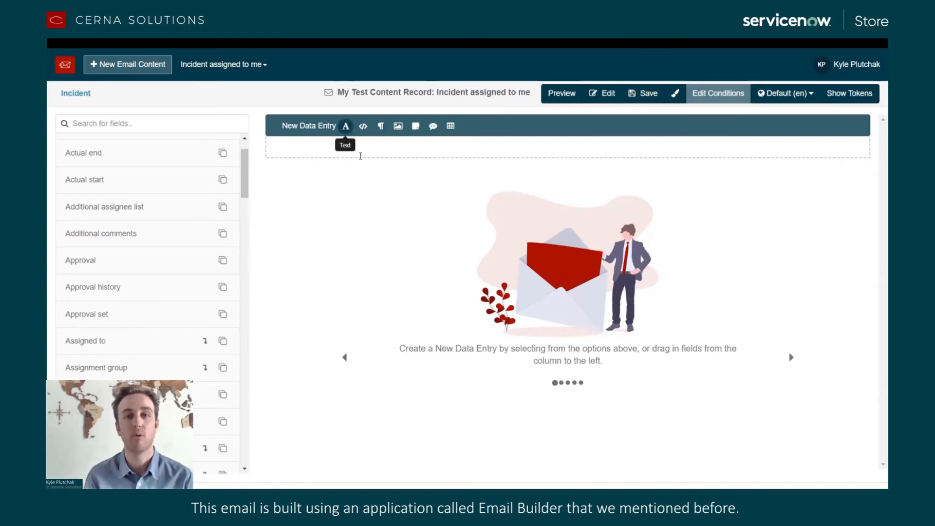
Step: Add '${current.number} - ${current.short_description}', an 'An incident has been...' sentence, and a Caller/Category/Severity table
text(${current.number} - ${current.short_description)
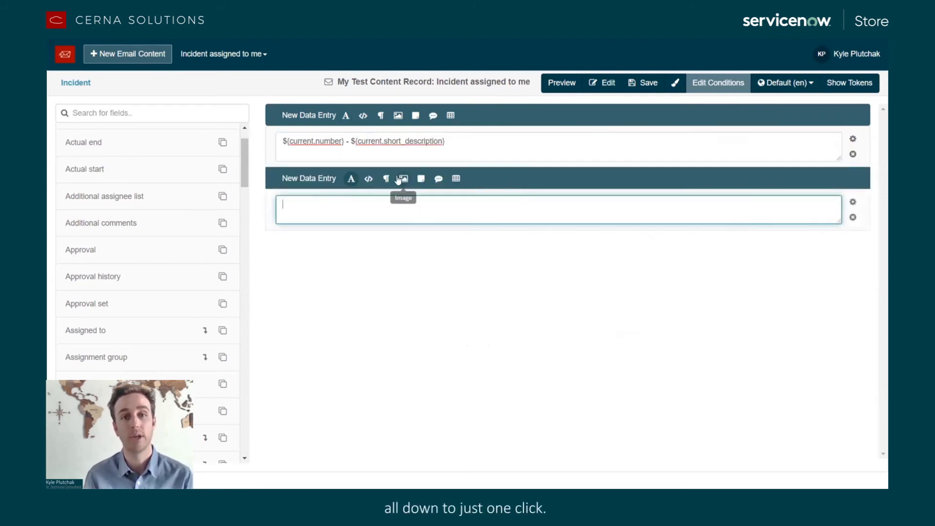
text(An incident has been assigned to you.)
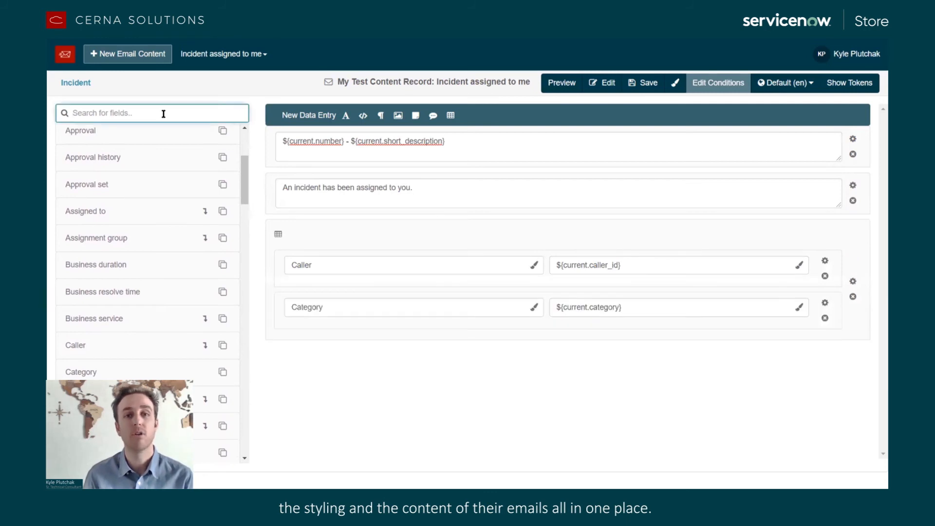
text(severit)
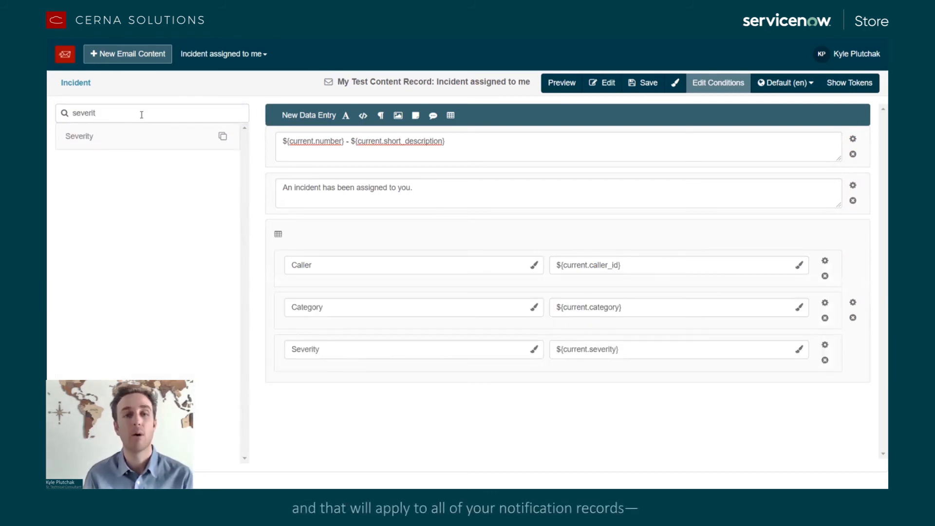